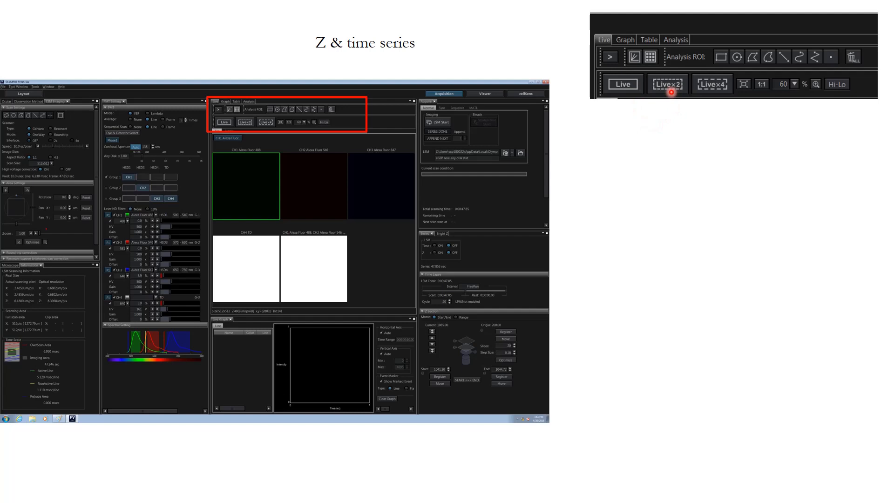
mouse_move(663, 100)
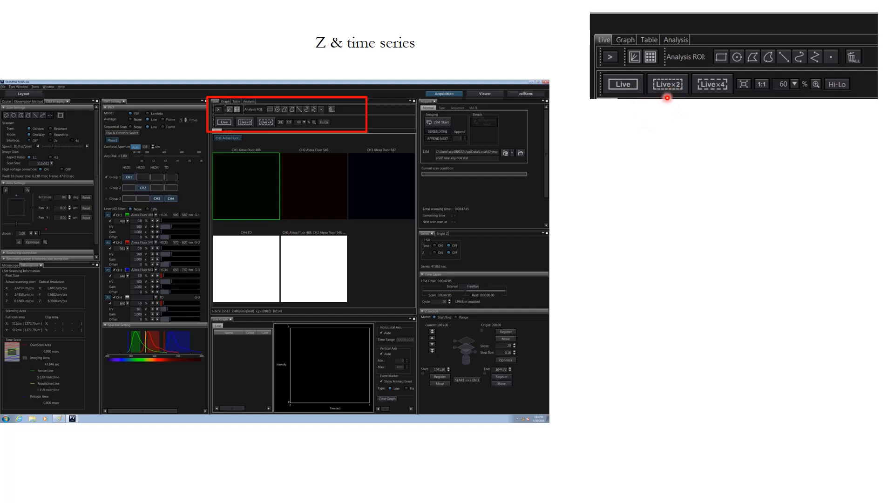
mouse_move(662, 101)
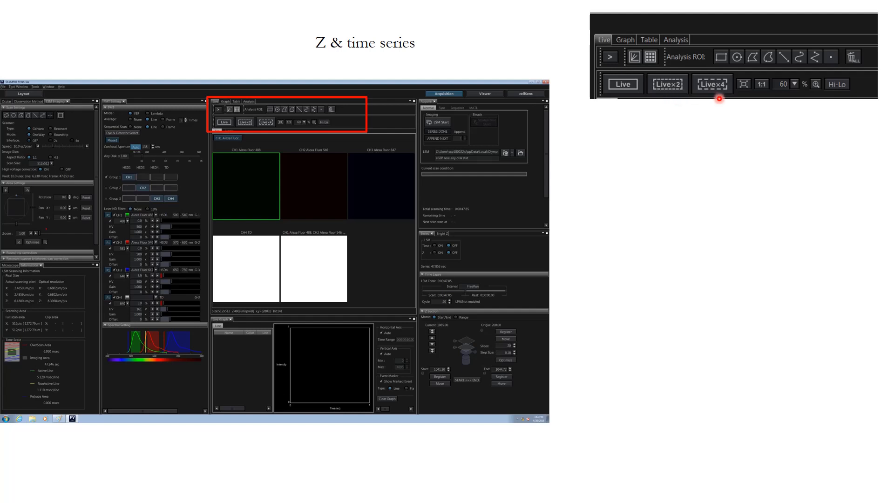
mouse_move(828, 85)
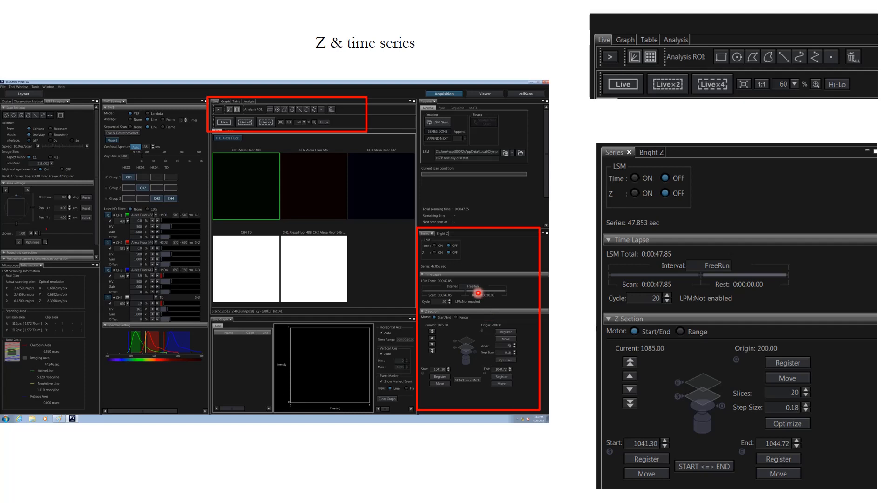
Advance to the Saving data slide showing the Acquire panel, LSM Start and save path.
click(636, 178)
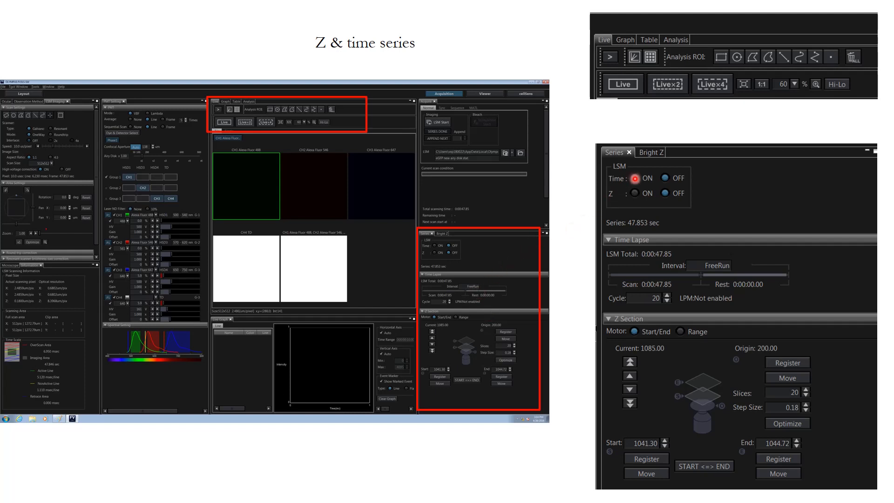
click(643, 187)
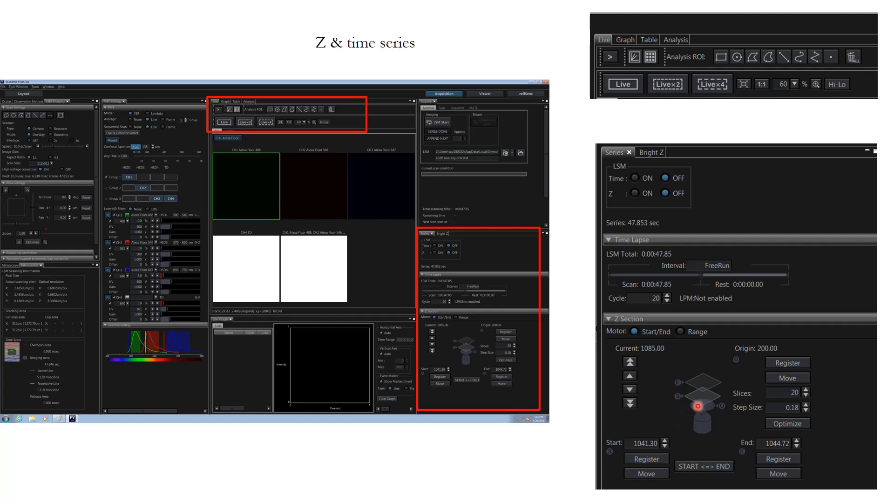
click(646, 475)
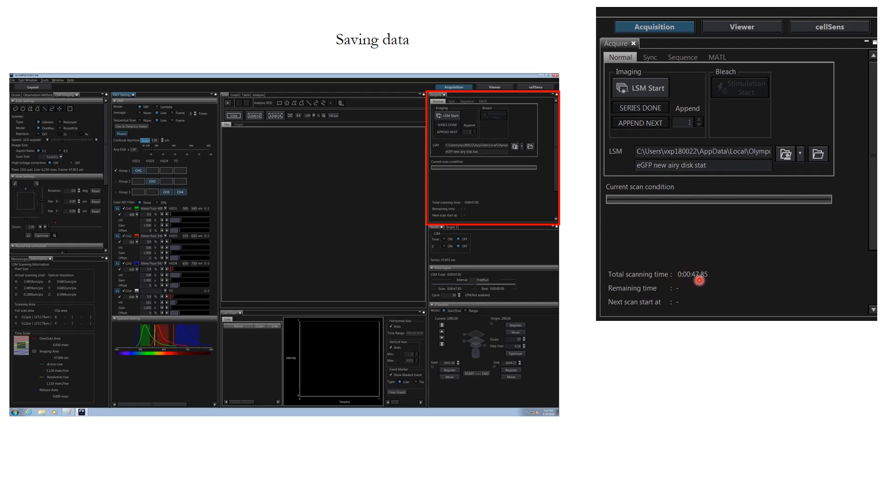
mouse_move(692, 288)
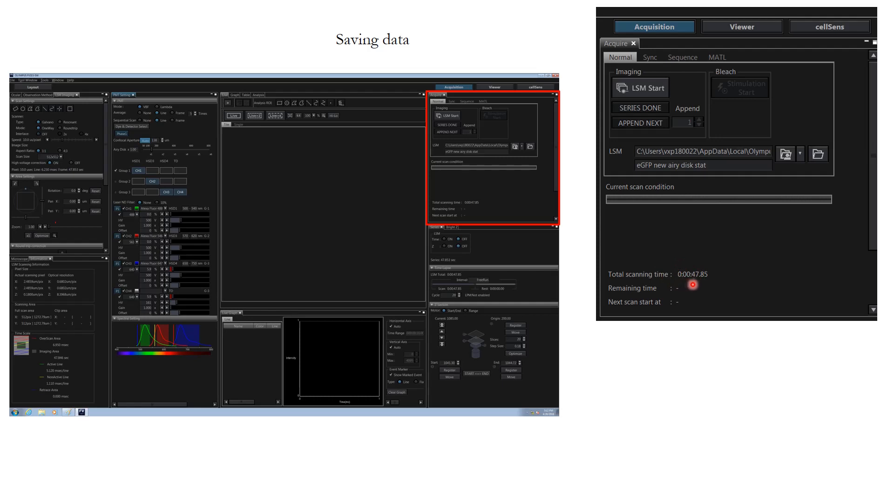
mouse_move(644, 293)
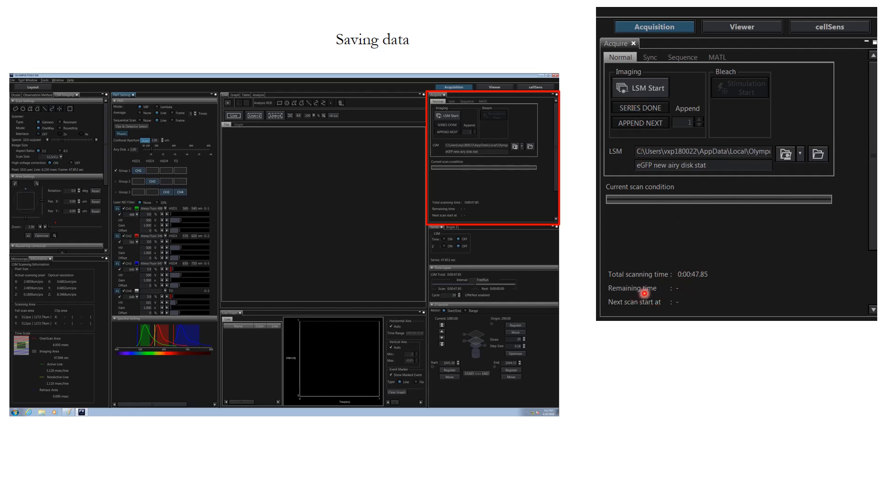
mouse_move(656, 289)
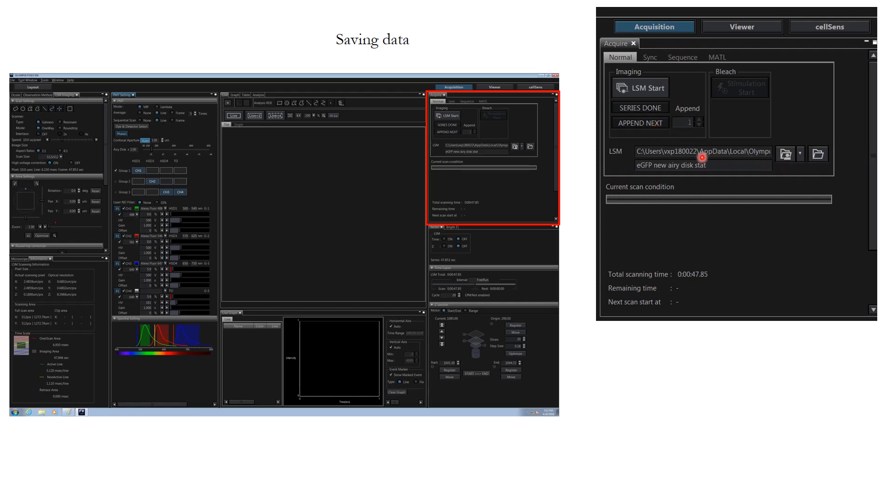
mouse_move(673, 155)
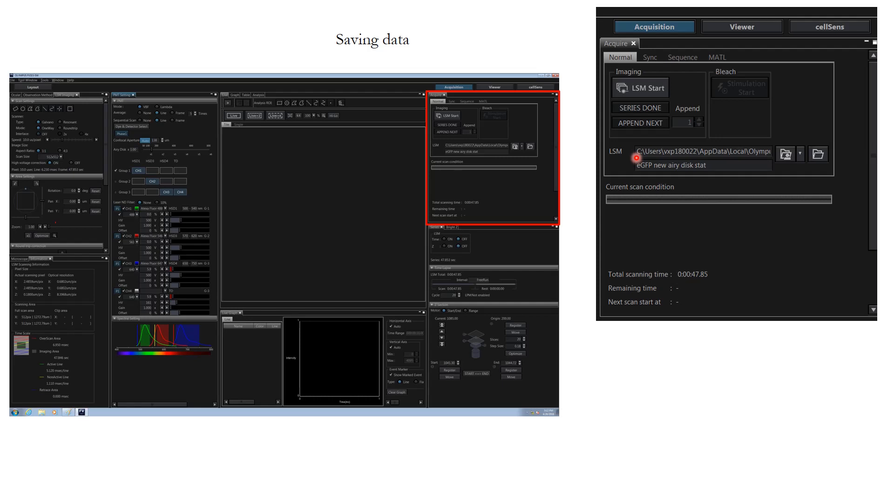
mouse_move(686, 167)
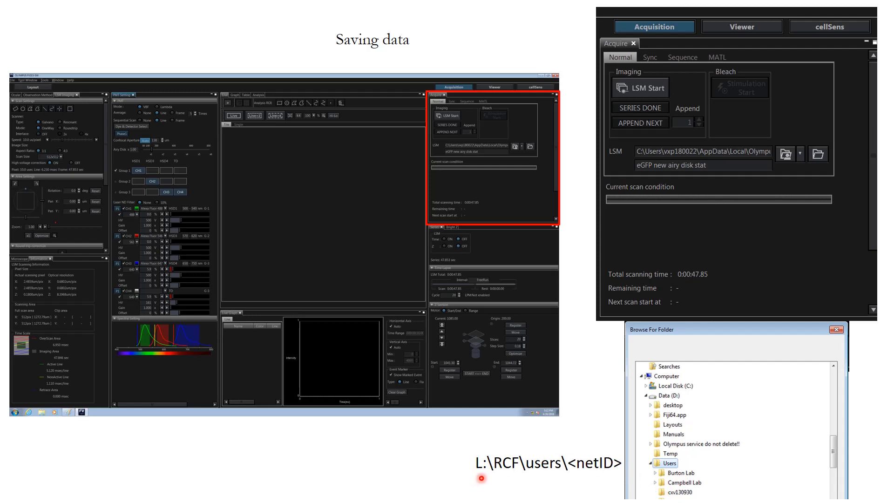
mouse_move(509, 476)
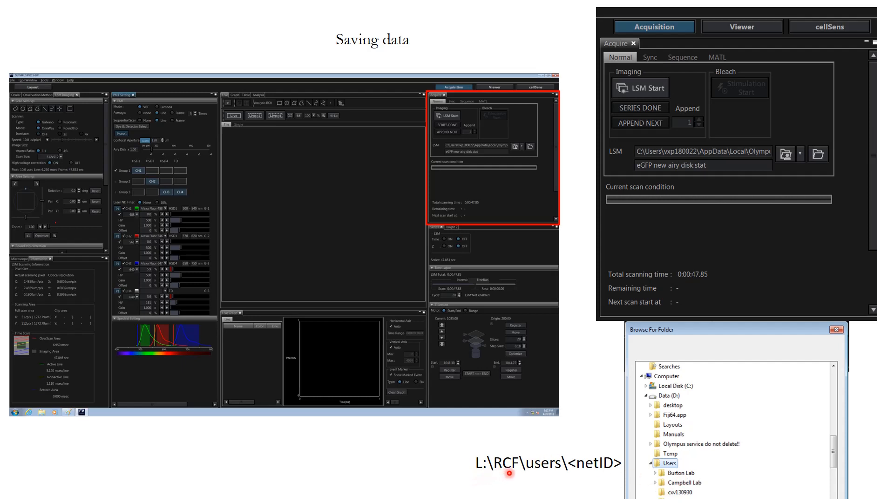